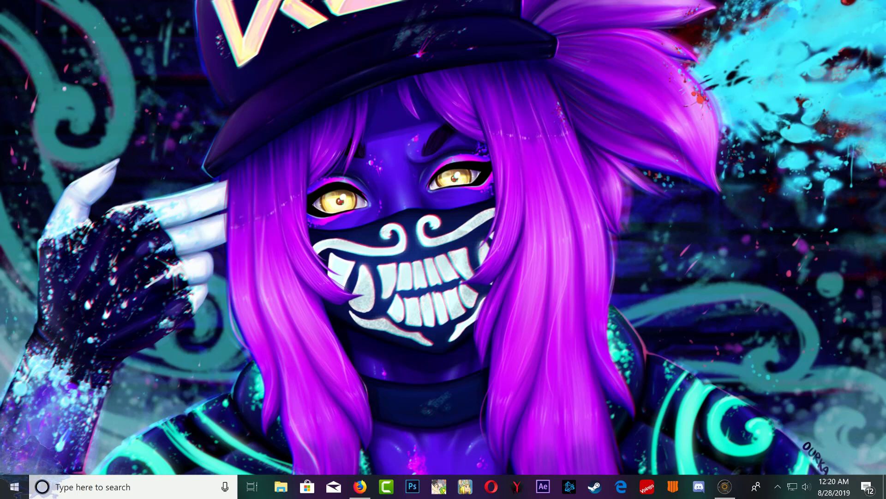
Bring up the PSX Place page for PS3 Proxy Server for Android v2.1 in Firefox.
left_click(359, 486)
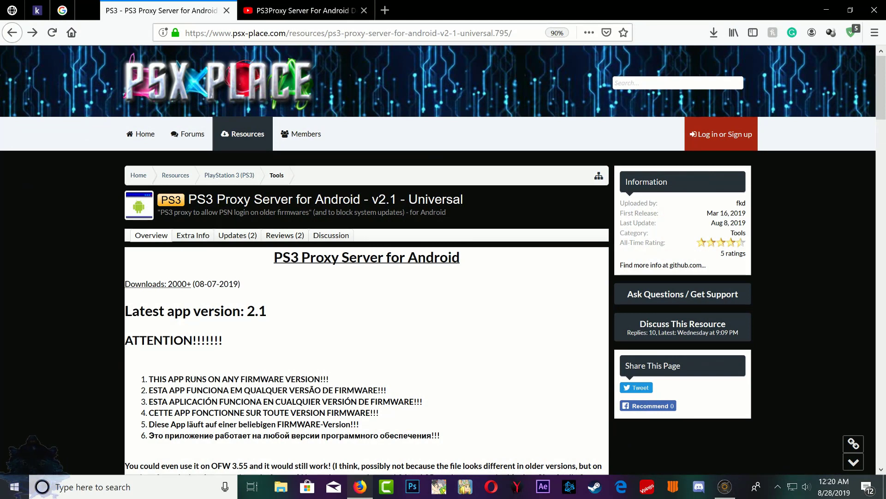
double_click(274, 199)
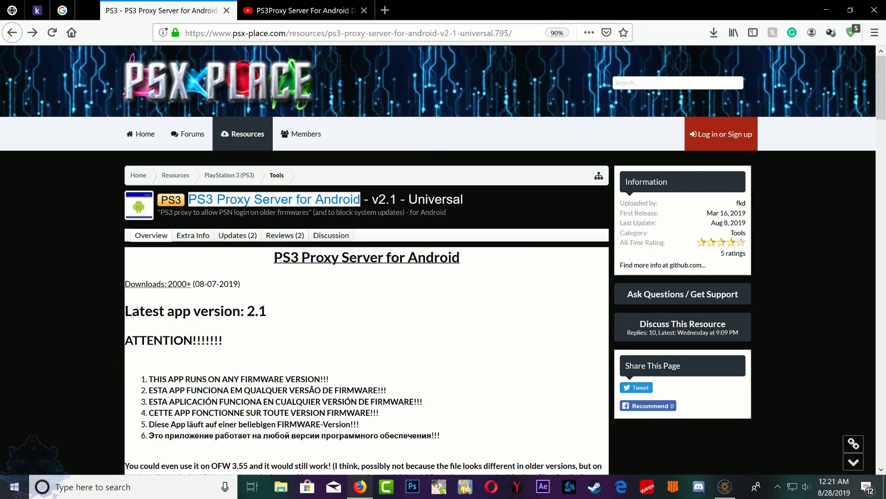
double_click(384, 199)
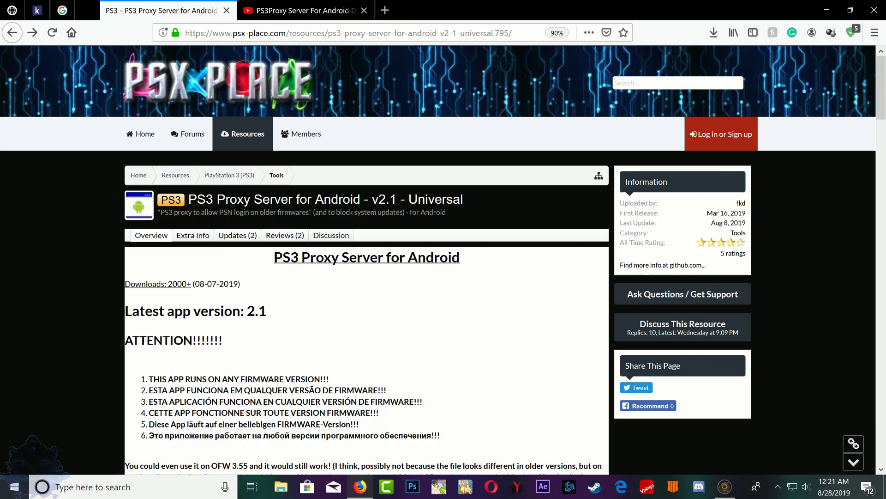
scroll("down", 3)
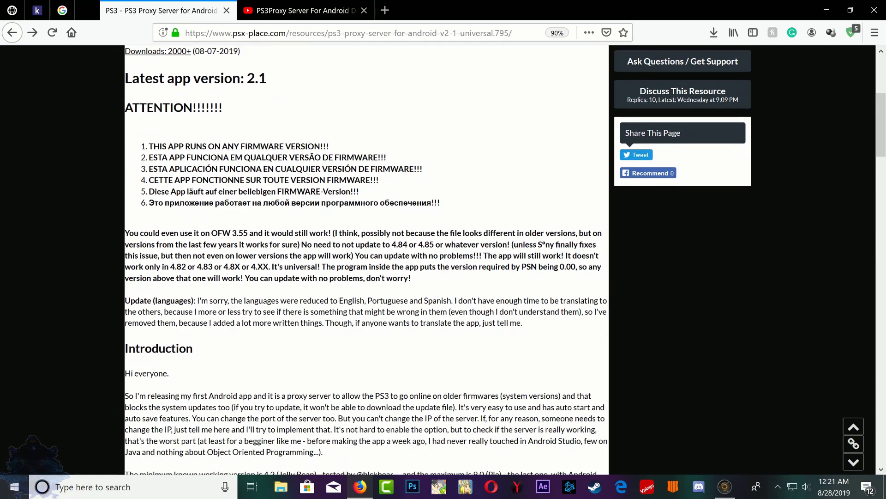
scroll("down", 3)
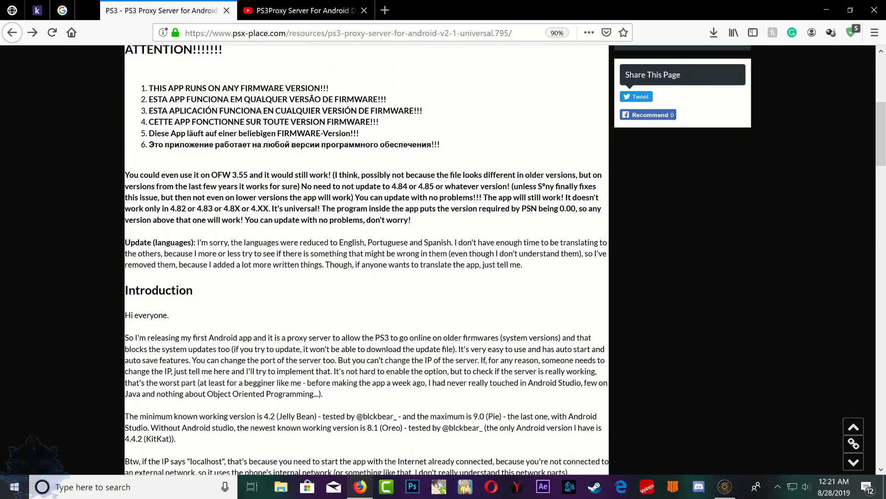
scroll("down", 3)
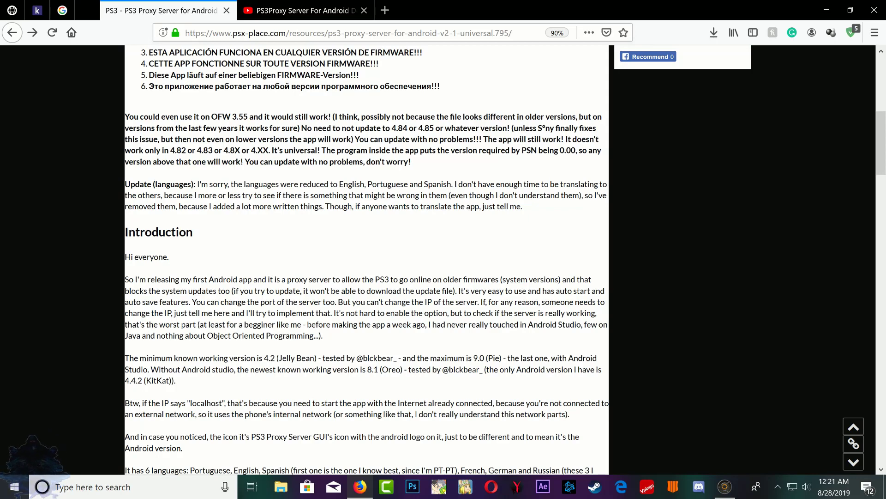
double_click(289, 358)
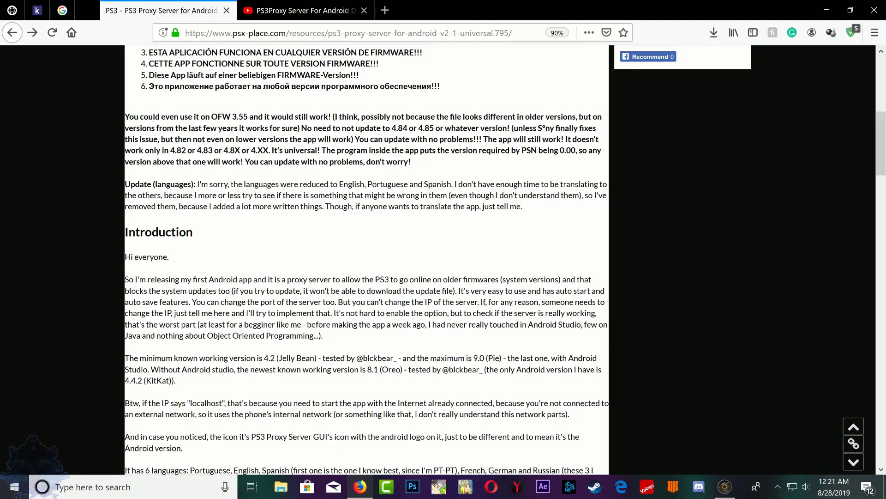
scroll("up", 3)
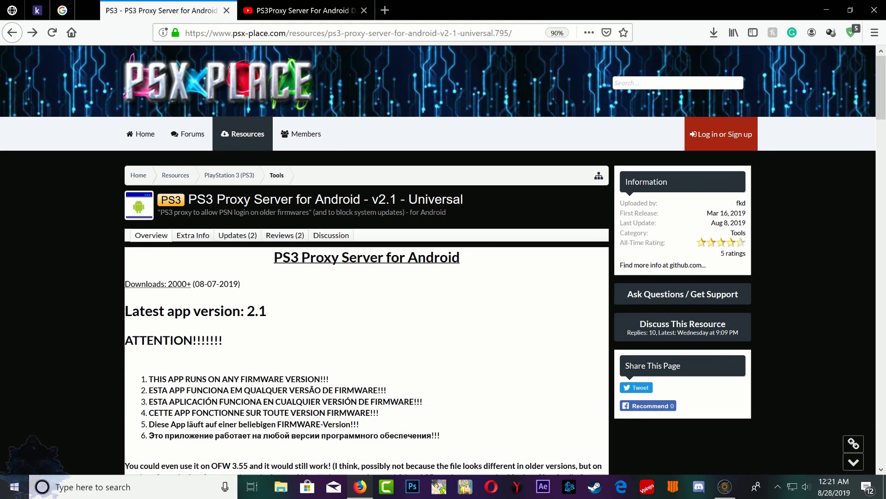
double_click(337, 199)
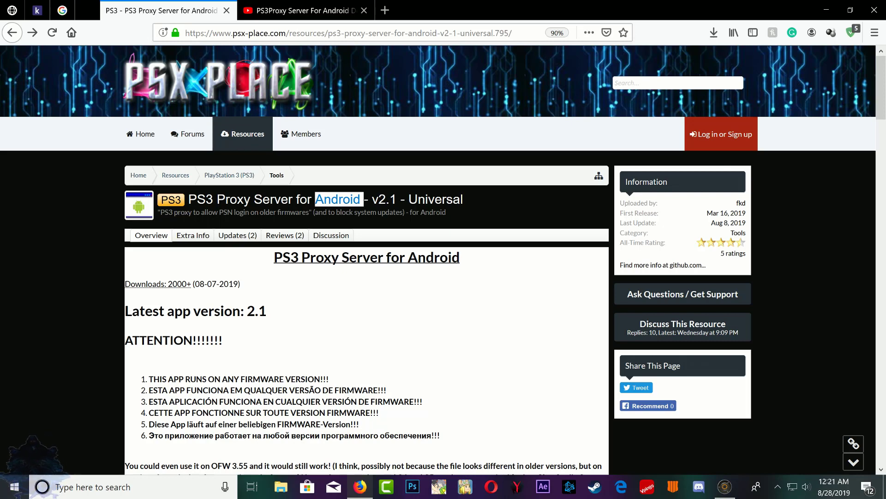
double_click(256, 310)
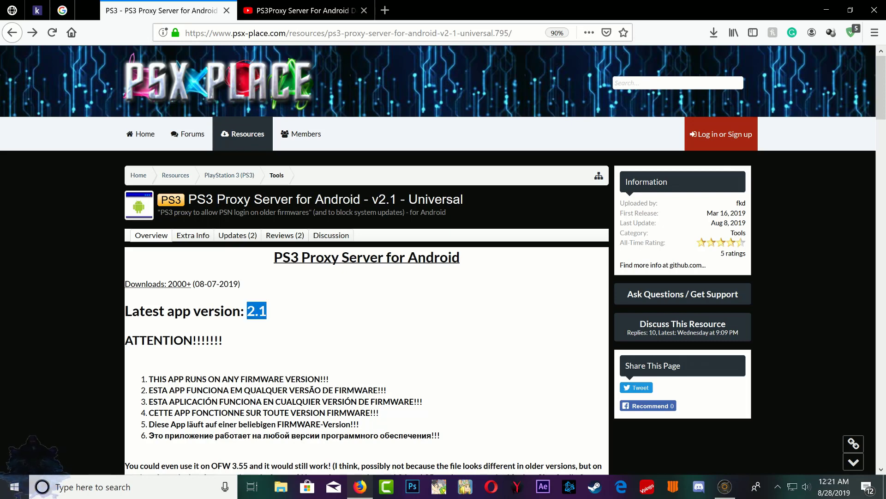
Scroll to the Download section listing the v1.0, v2.0 and v2.1 APK links.
scroll("down", 3)
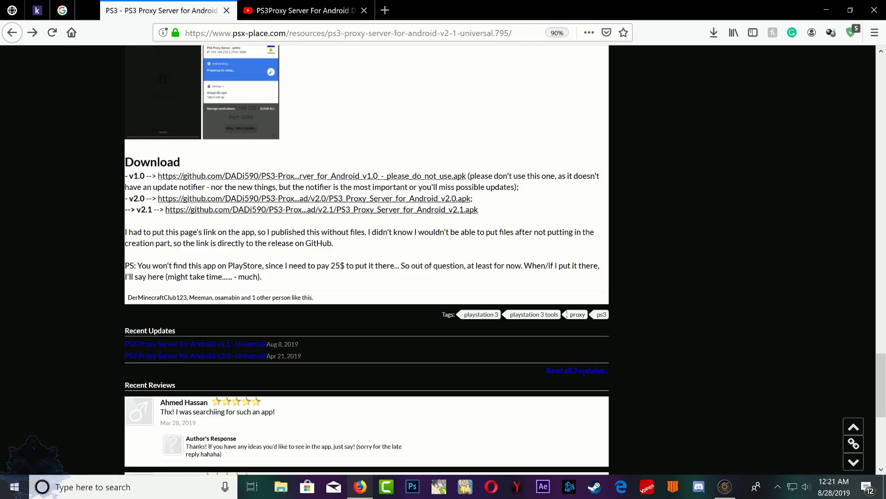
mouse_move(318, 210)
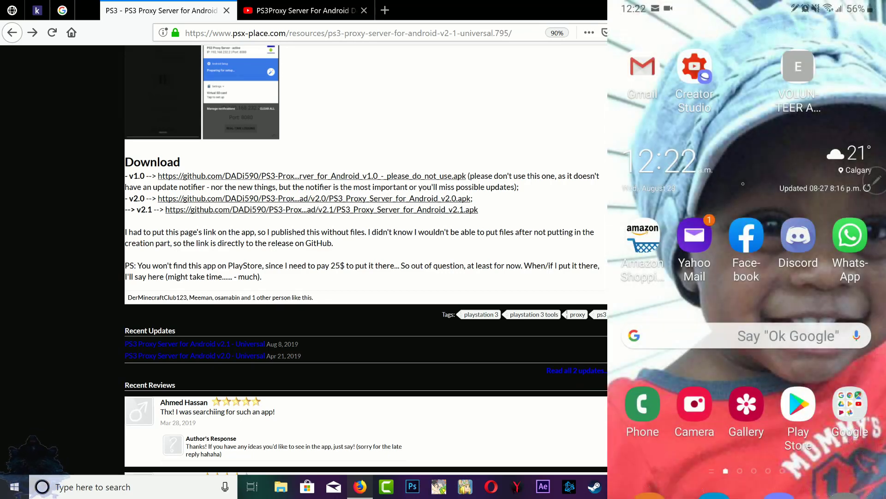
mouse_move(320, 209)
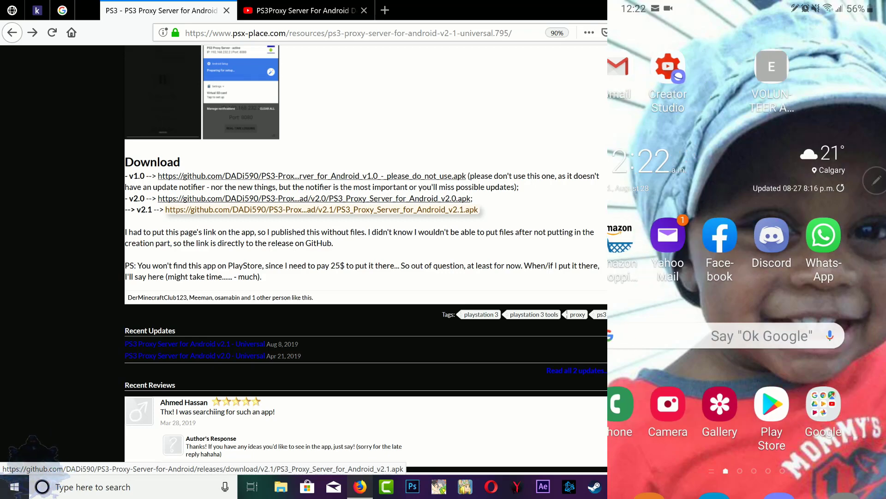
Launch PS3 Proxy Server for Android from the phone's home screen.
scroll("left", 3)
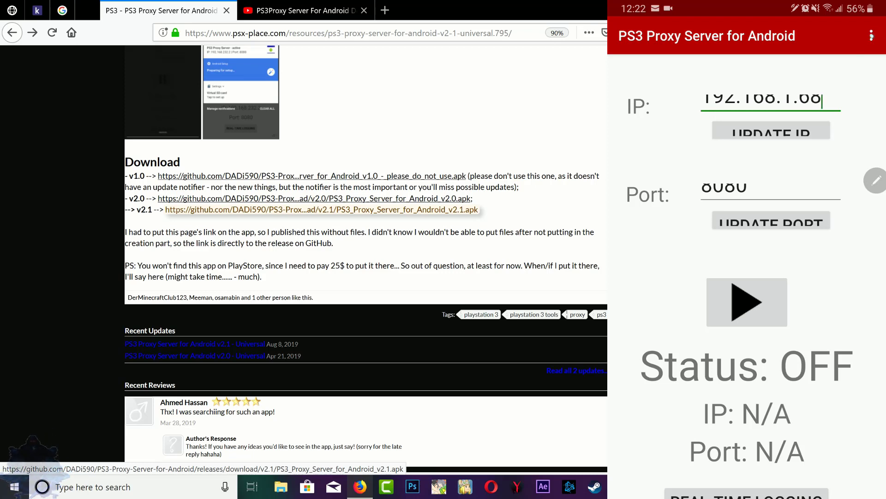
mouse_move(871, 36)
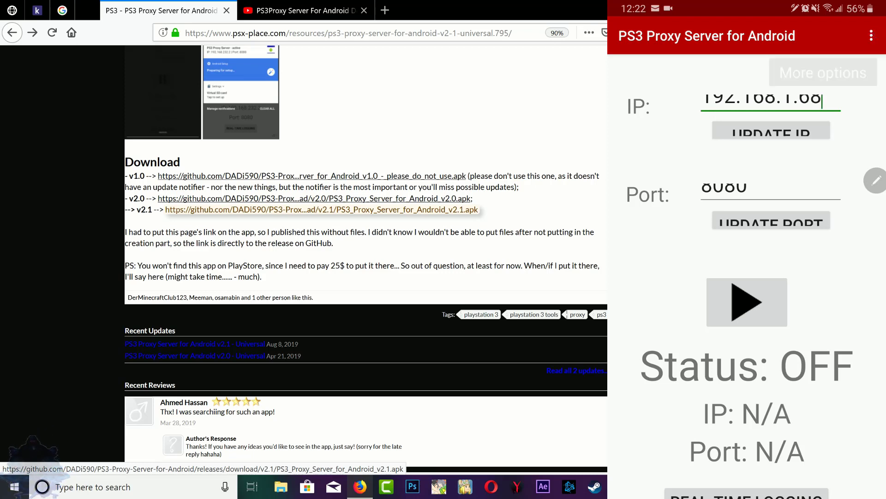
Reach the app's Settings screen through the overflow menu.
left_click(870, 35)
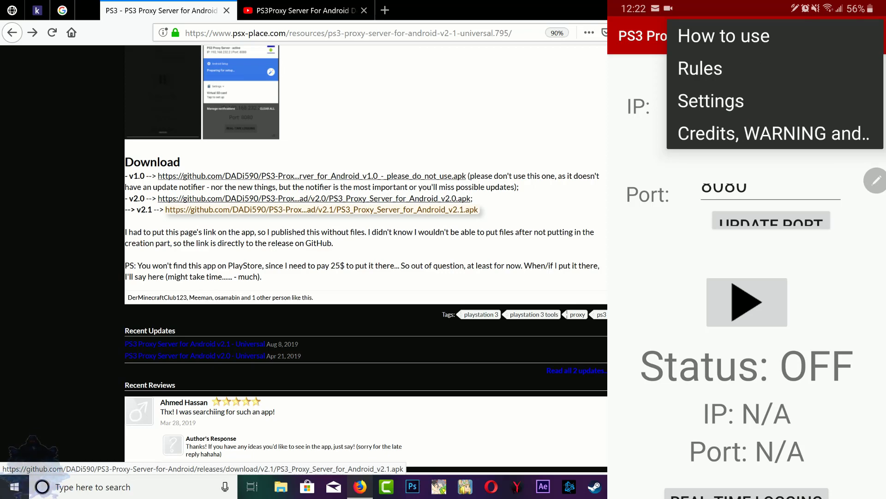
left_click(711, 101)
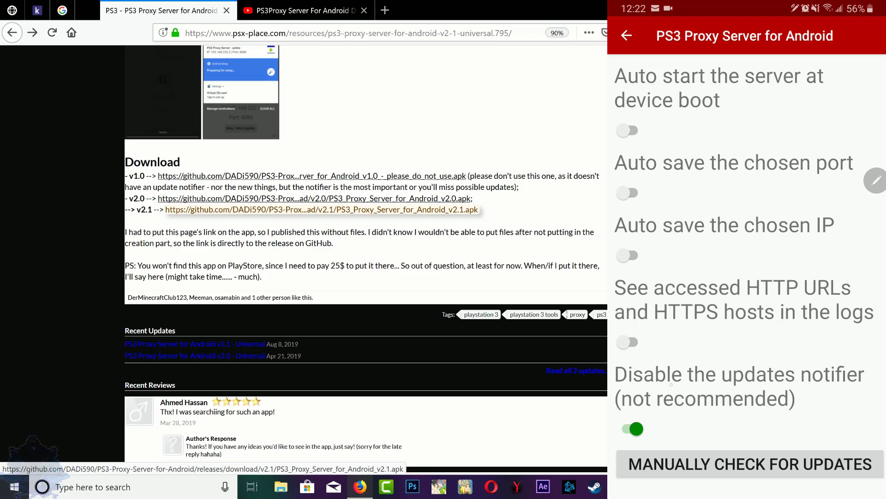
Keep the updates notifier disabled and return to the main server screen.
left_click(628, 429)
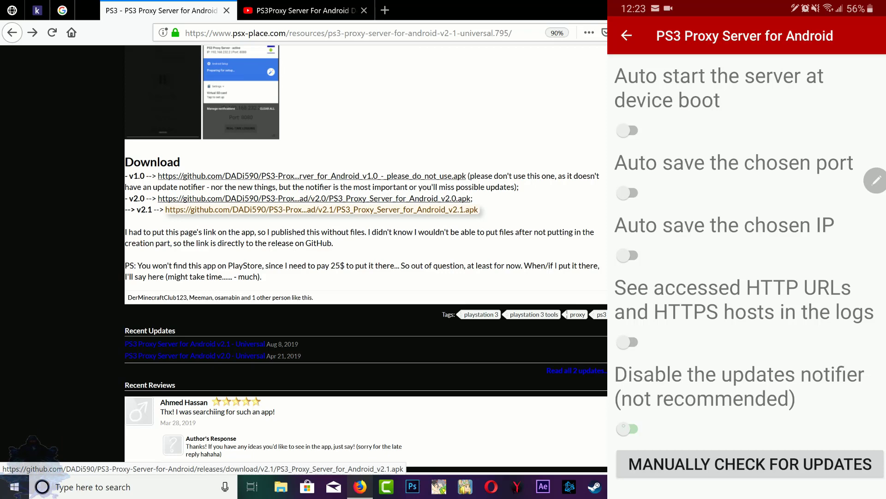
left_click(628, 429)
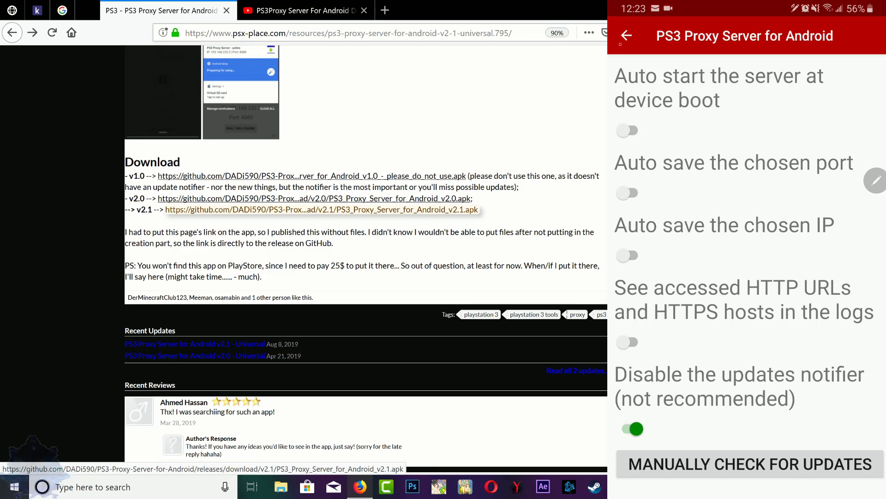
left_click(626, 36)
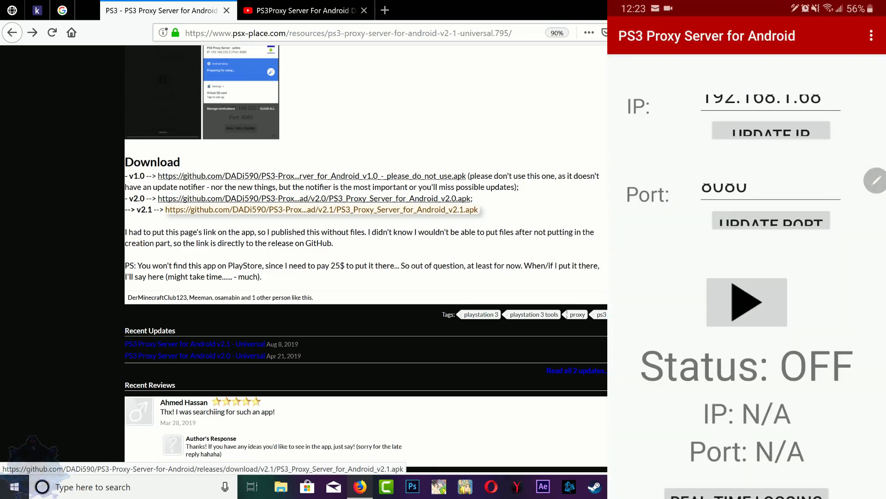
Start the proxy server on 192.168.1.68 port 8080.
left_click(770, 99)
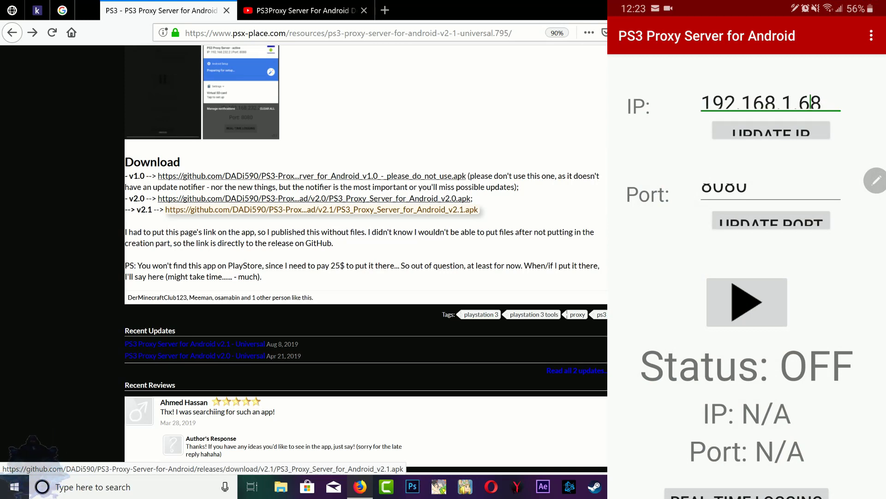
left_click(746, 301)
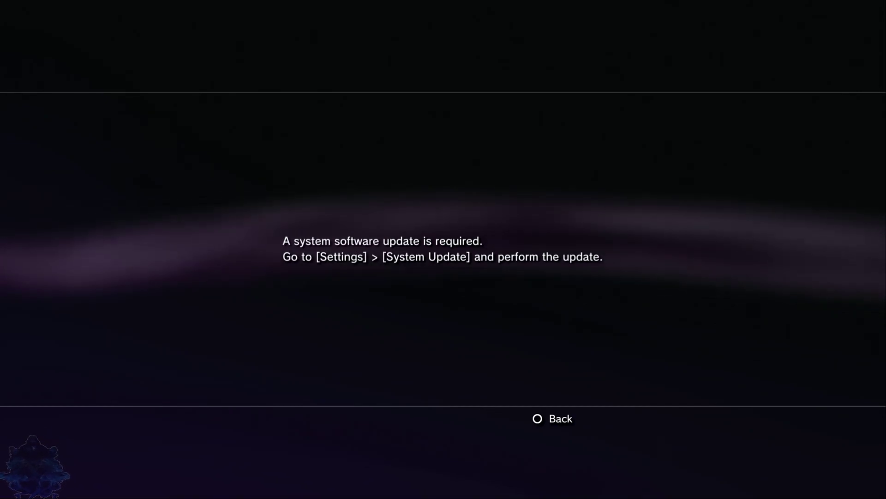
Dismiss the update notice, confirm firmware 4.84 in System Information, and return to Settings.
left_click(552, 419)
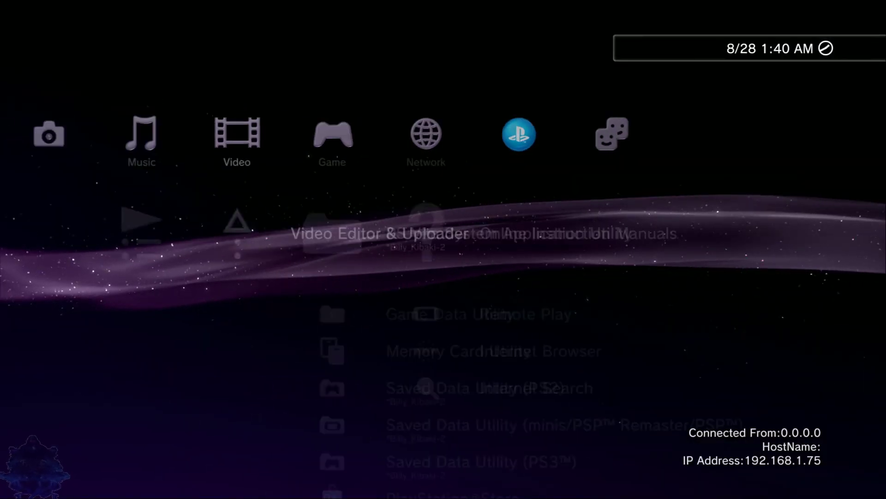
scroll("left", 3)
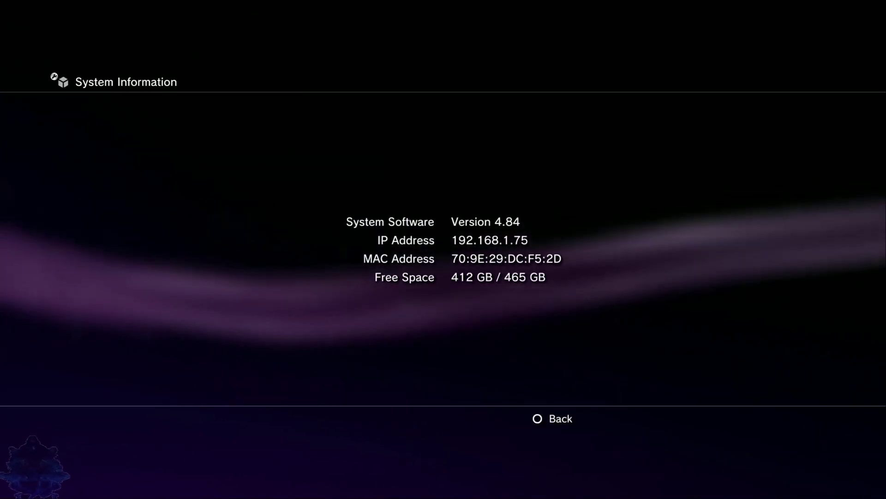
key("Circle")
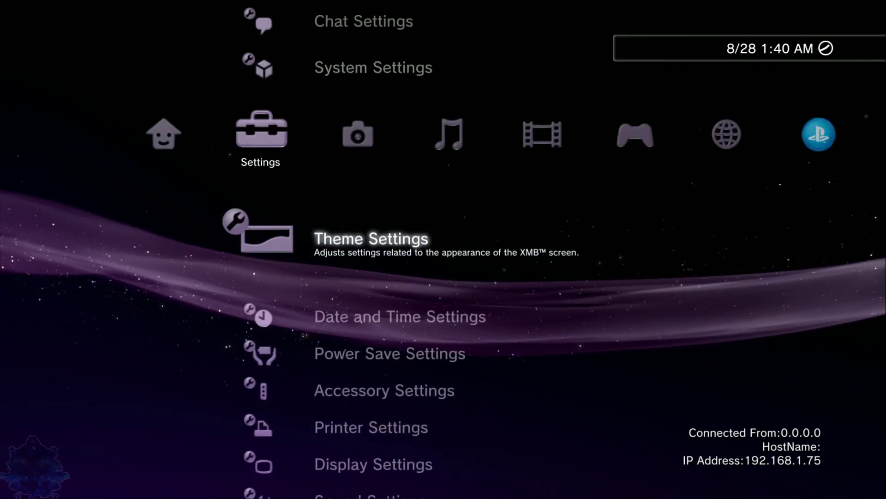
Set up the wireless connection manually with WPA-PSK/WPA2-PSK security and confirm the WPA key.
scroll("down", 3)
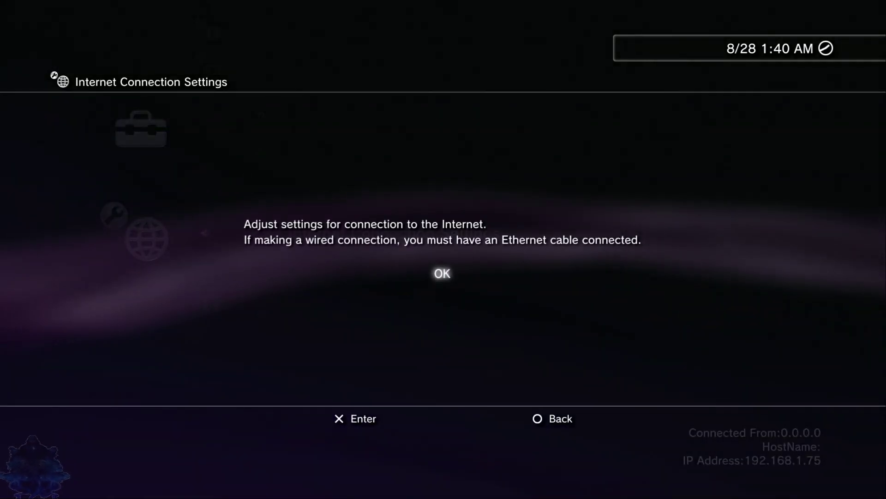
left_click(442, 273)
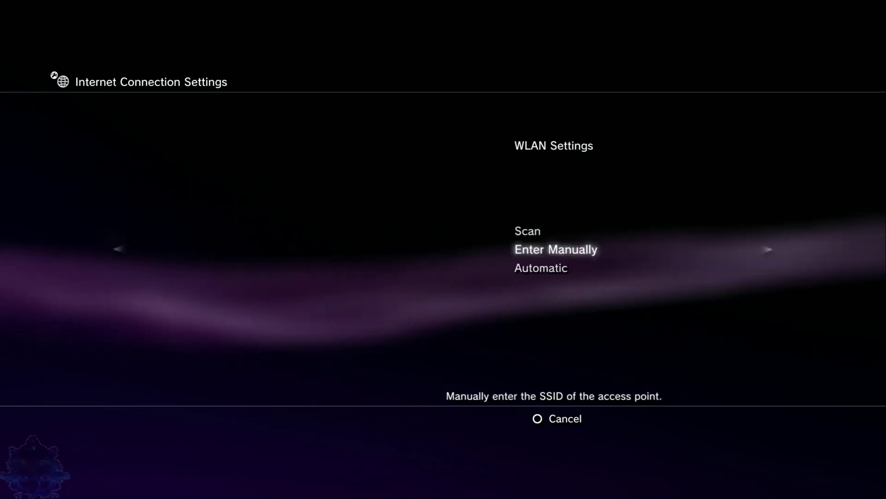
left_click(555, 249)
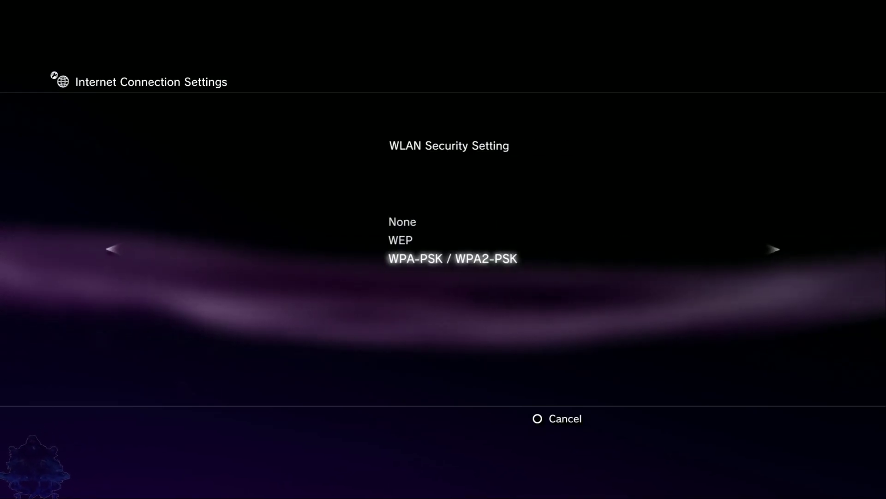
left_click(452, 259)
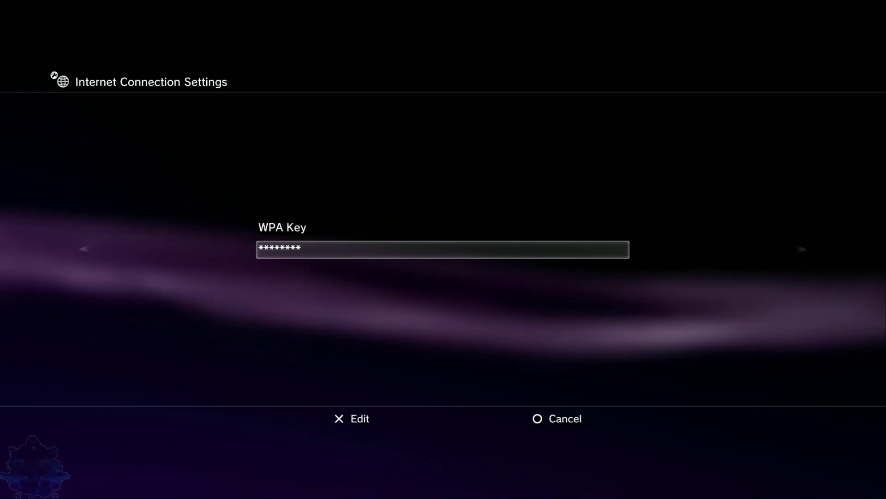
left_click(802, 248)
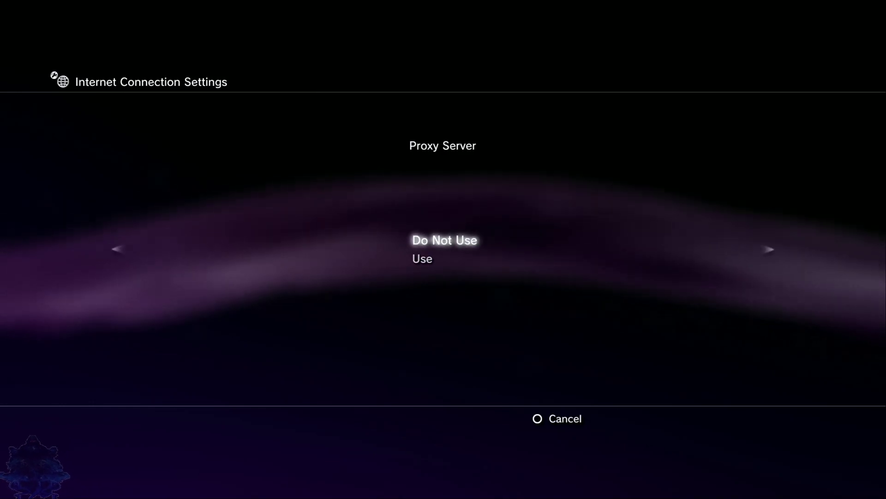
Enter proxy server address 192.168.1.68, keep port 8080, and save the connection.
left_click(422, 258)
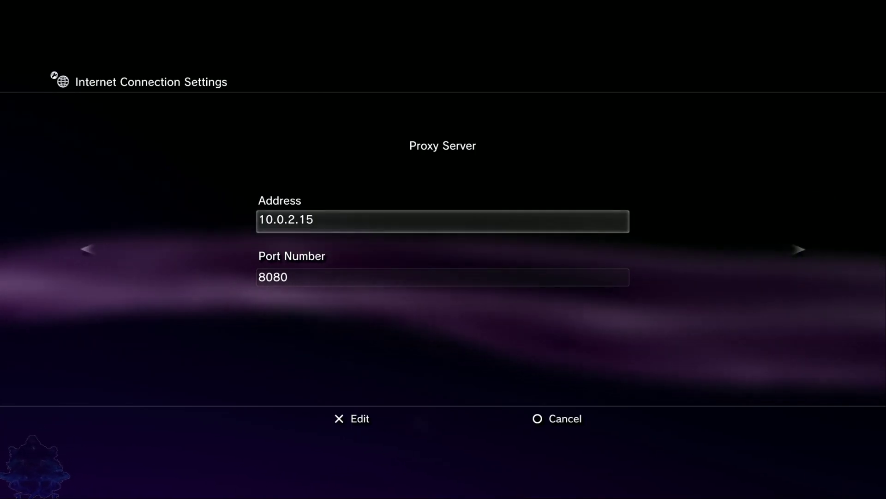
left_click(351, 418)
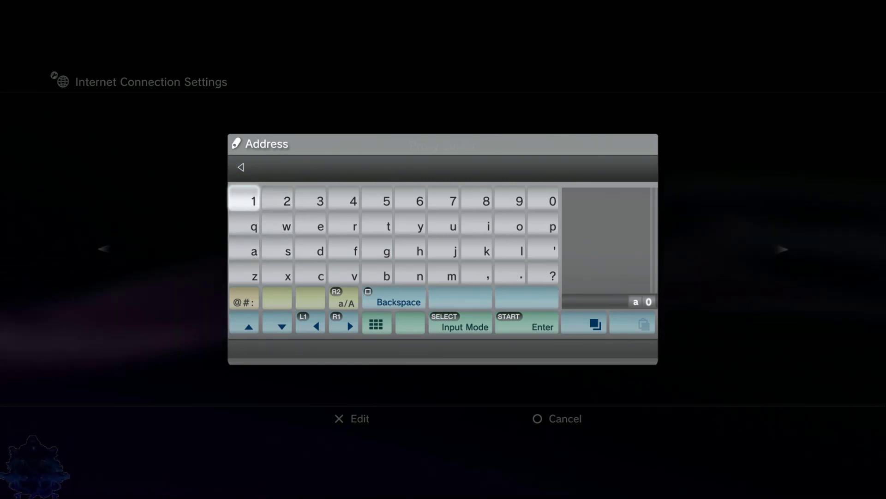
left_click(253, 200)
type("192")
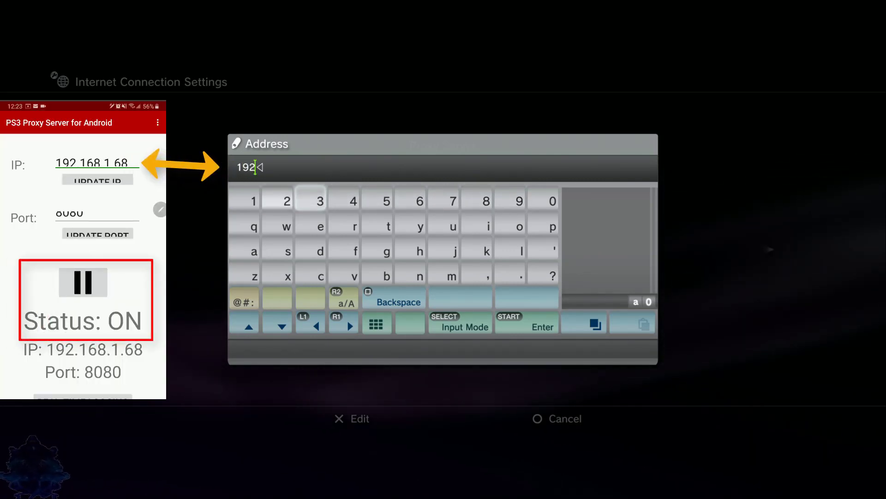
left_click(509, 275)
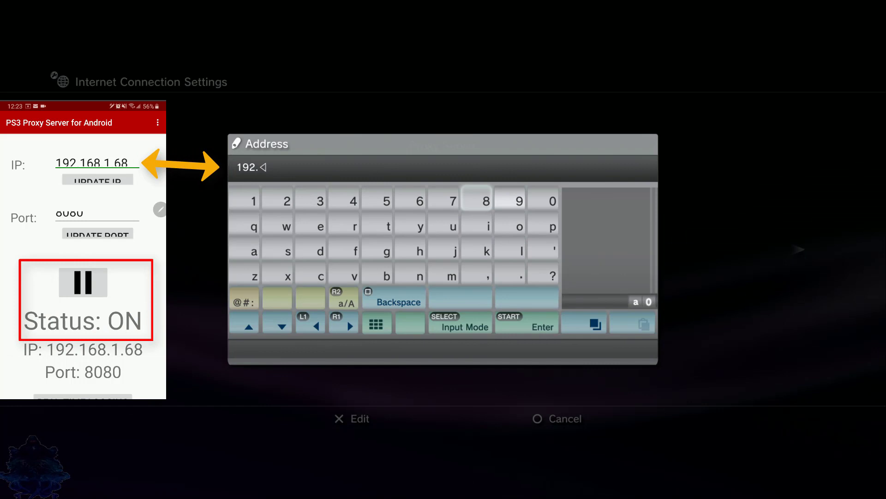
left_click(253, 200)
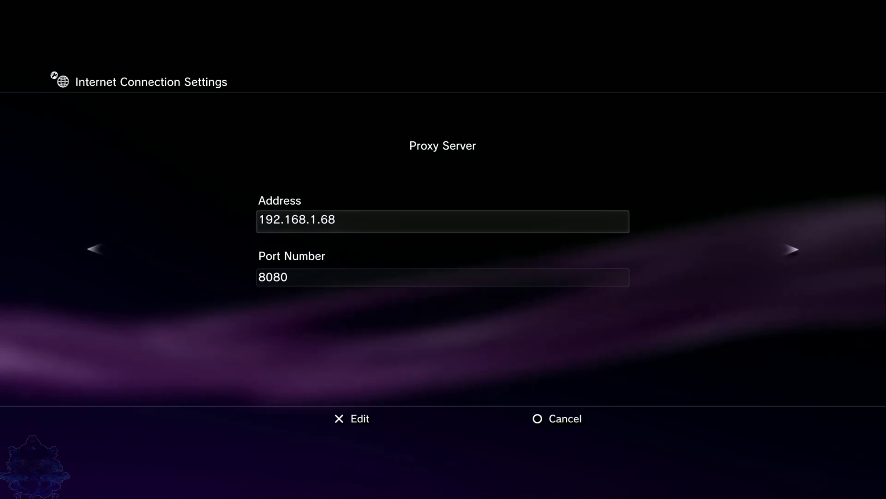
left_click(792, 248)
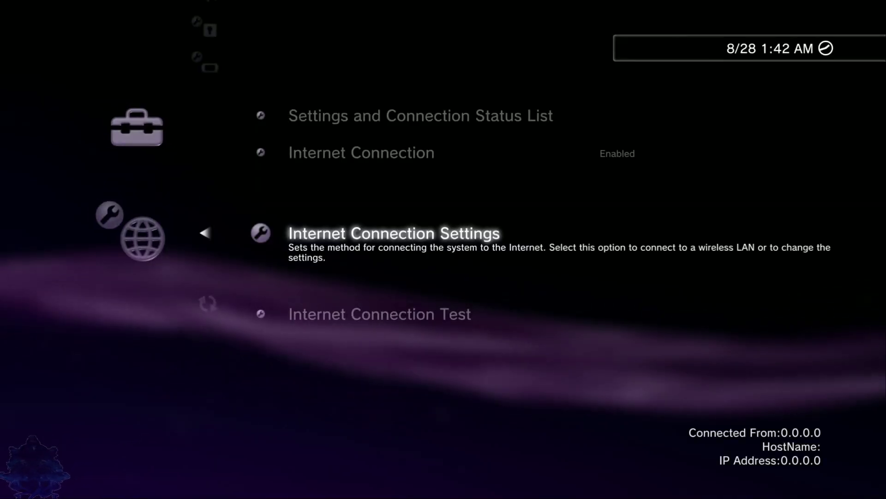
Leave Network Settings and scroll the Settings column up to System Update.
scroll("right", 3)
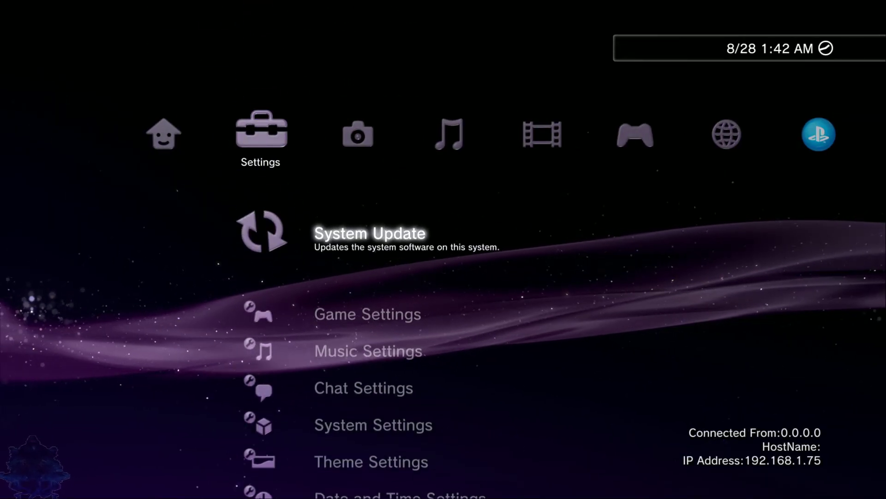
Choose Update via Internet in System Update, then move to the PlayStation Network column with Sign Up.
left_click(369, 233)
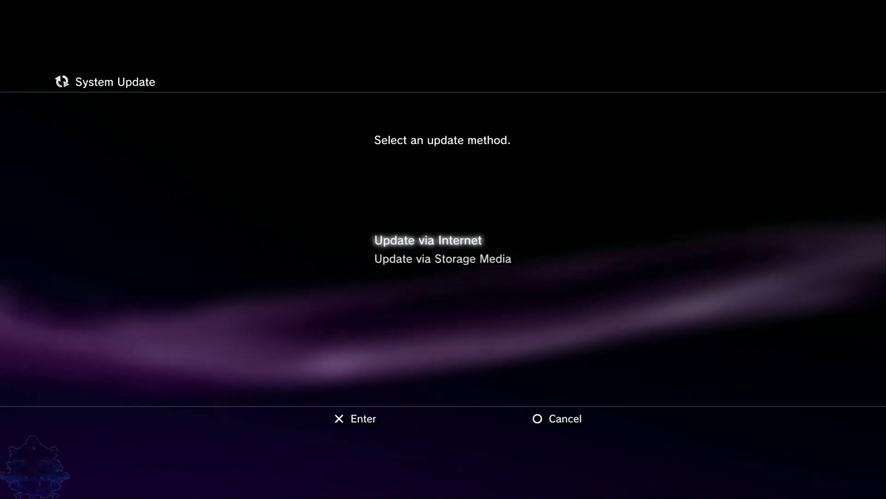
left_click(426, 240)
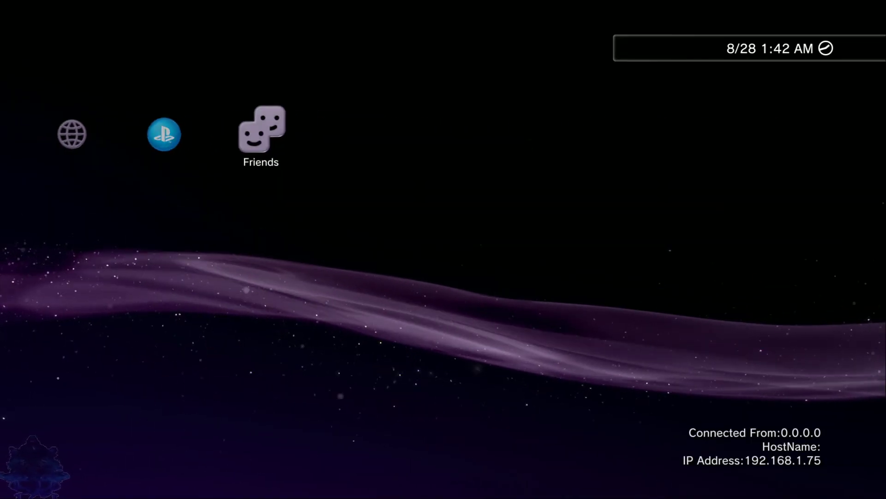
left_click(165, 134)
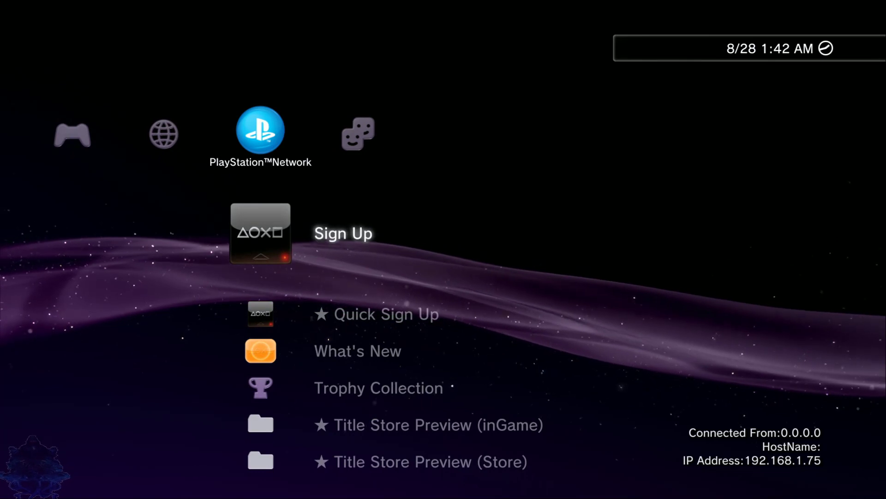